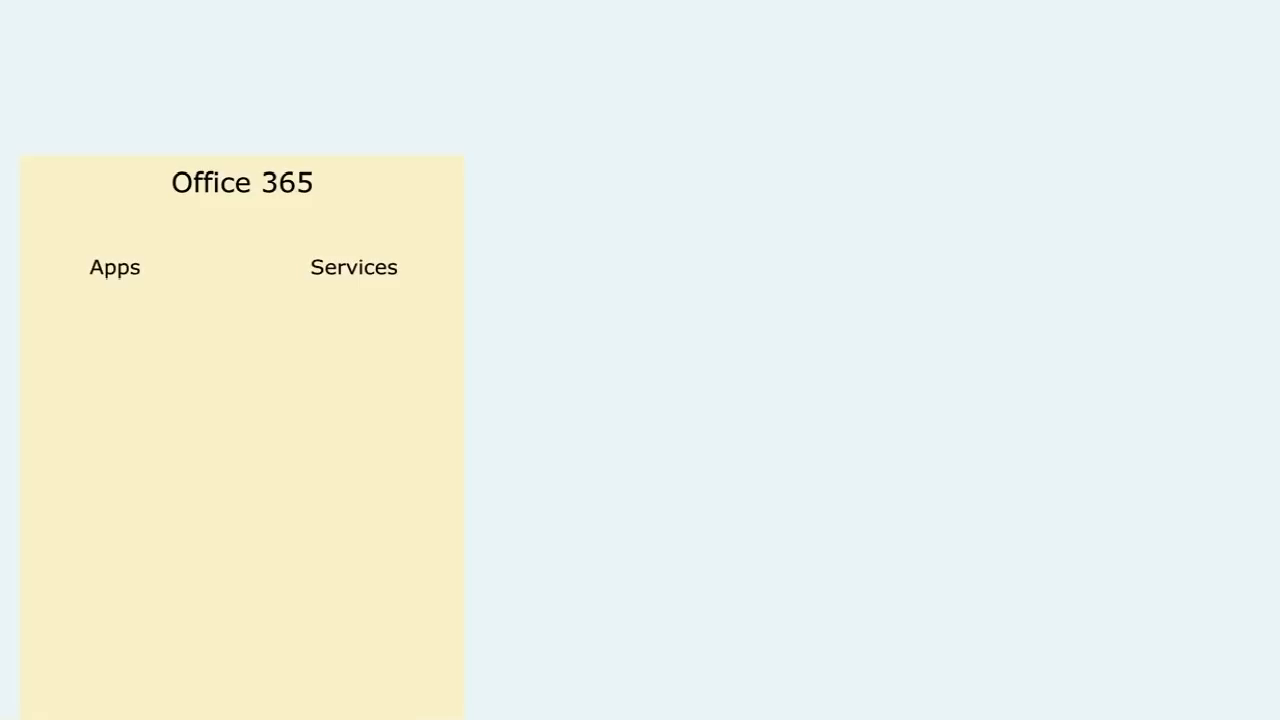
Step: Advance the slideshow so the Outlook, Word, Excel, PowerPoint, Access and OneNote icons appear under Apps
left_click(114, 267)
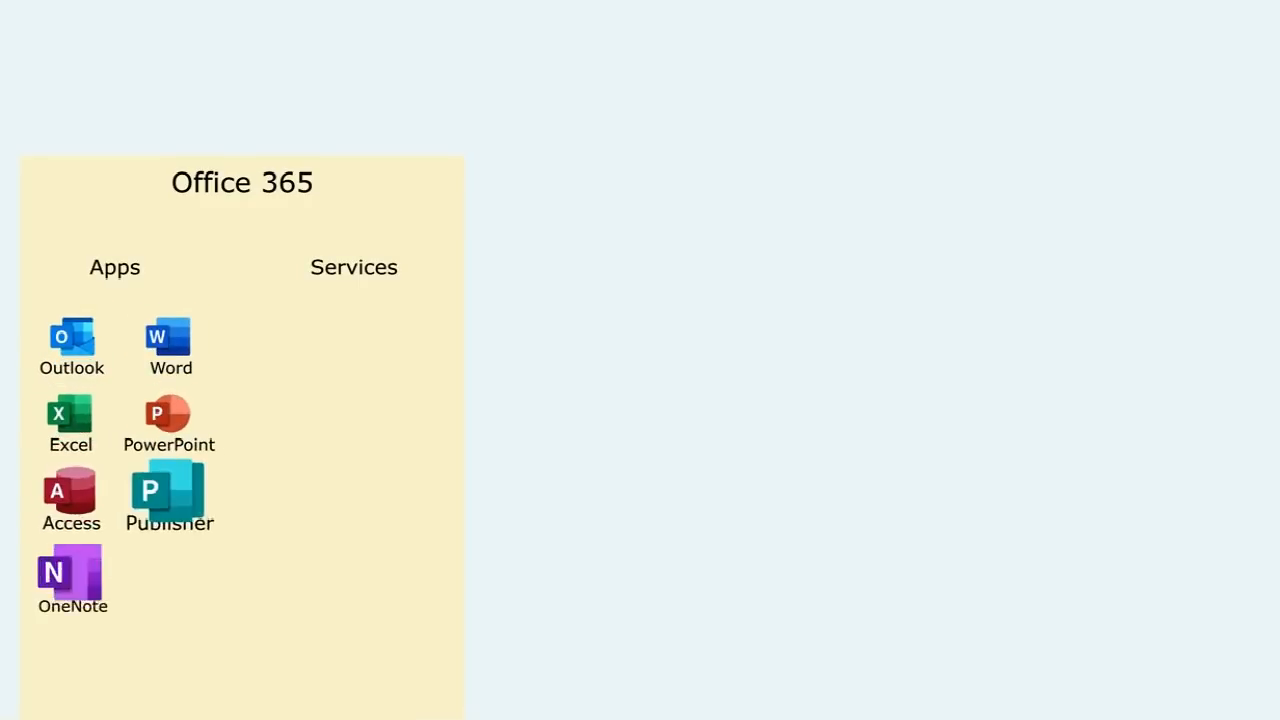